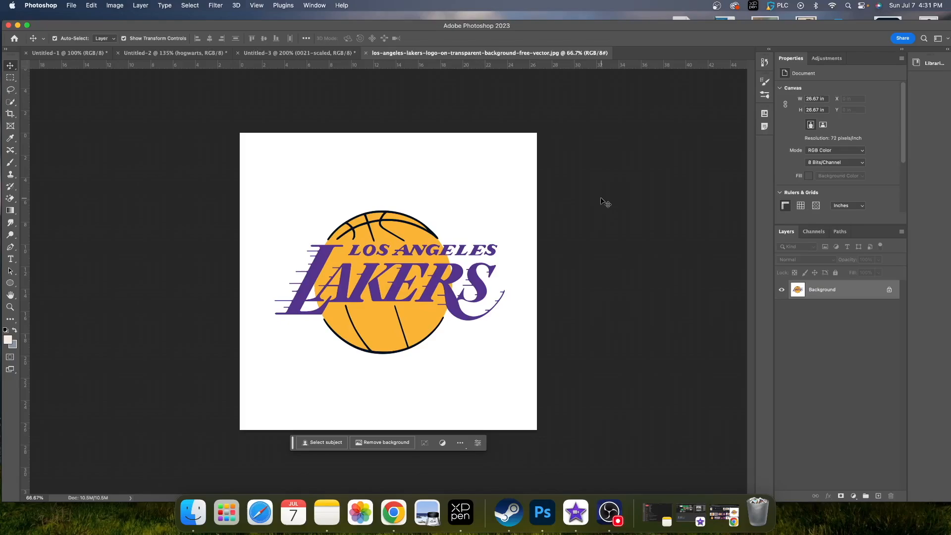
{"action": "mouse_move", "coordinate": [393, 232]}
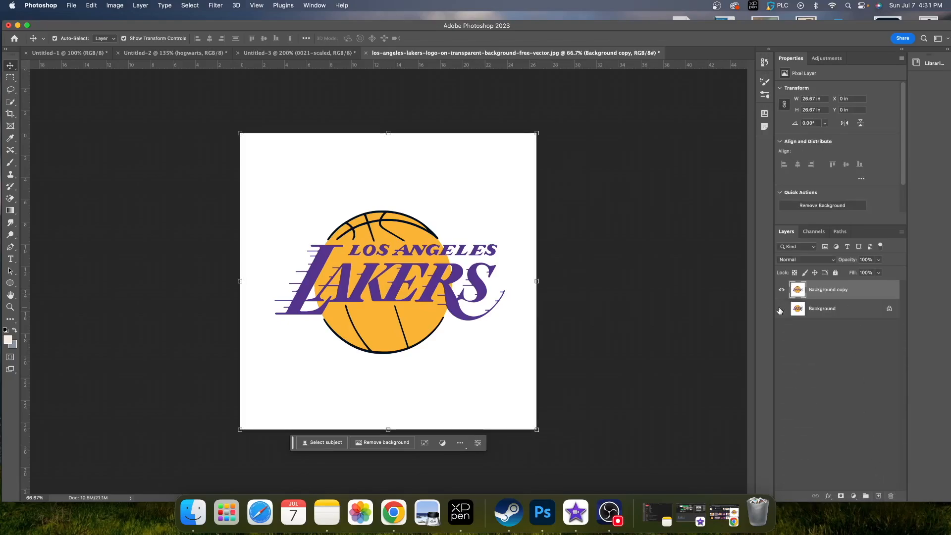
- Hide the Background layer and bring up the eraser tool variants
{"action": "left_click", "coordinate": [781, 308]}
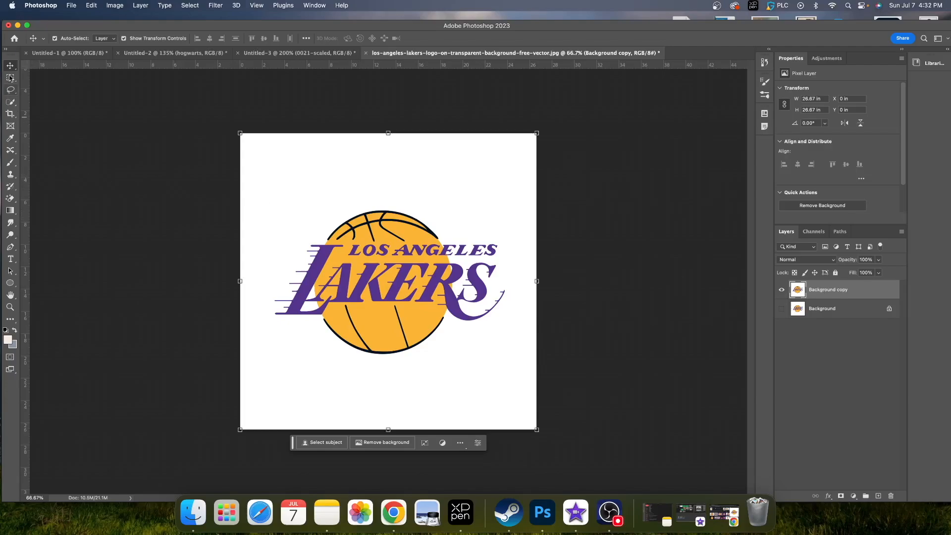
{"action": "left_click", "coordinate": [10, 199]}
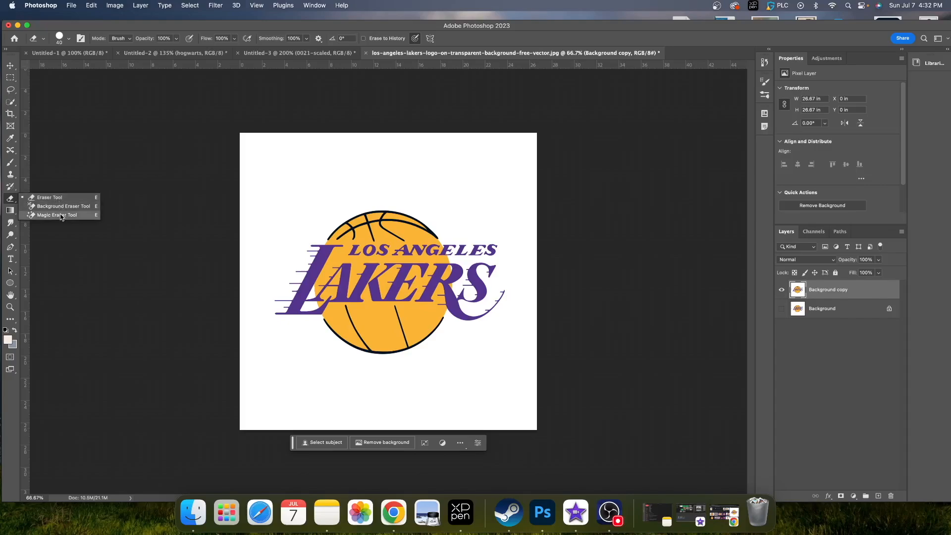
- Erase the white background around the Lakers logo with the Magic Eraser Tool
{"action": "left_click", "coordinate": [57, 214]}
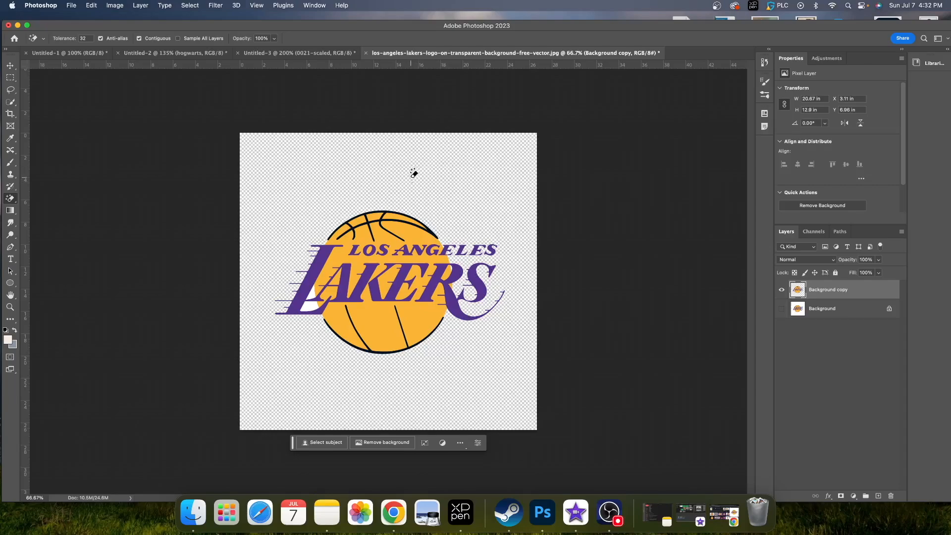
{"action": "mouse_move", "coordinate": [407, 184]}
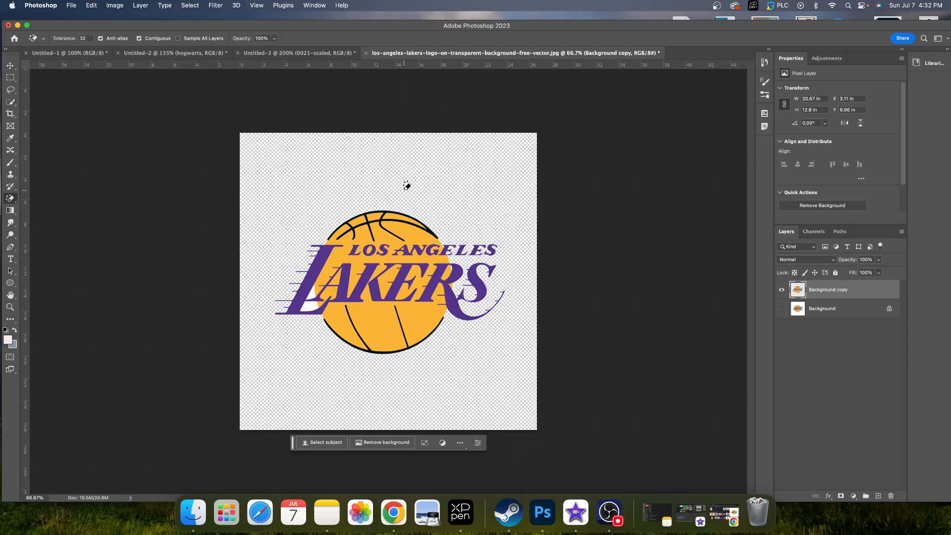
{"action": "left_click", "coordinate": [11, 66]}
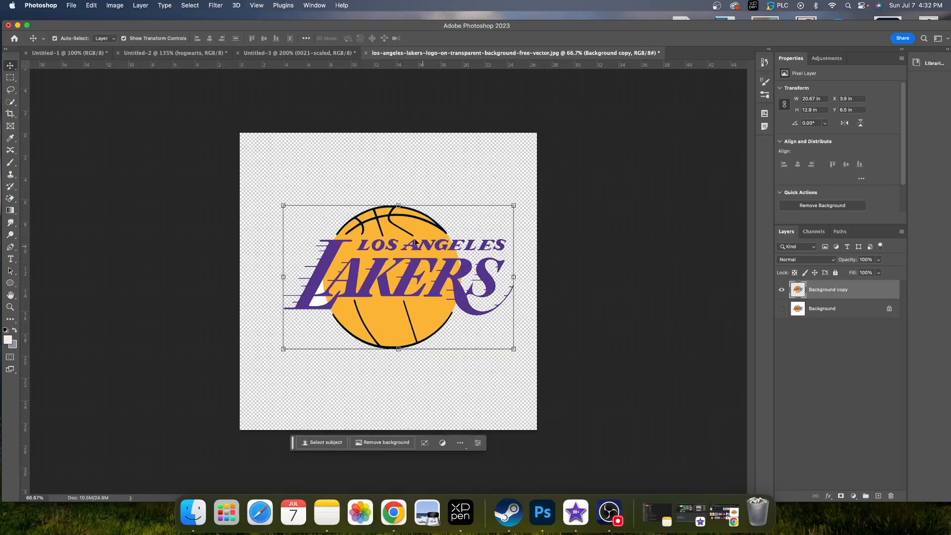
- Set up Export As with PNG format and transparency, previewing 1920 by 1920
{"action": "left_click", "coordinate": [71, 5]}
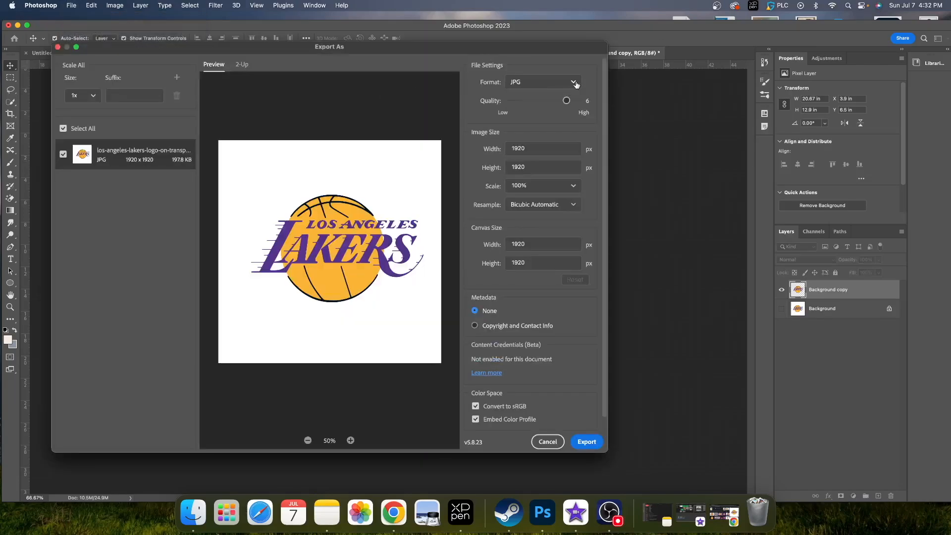
{"action": "left_click", "coordinate": [541, 81]}
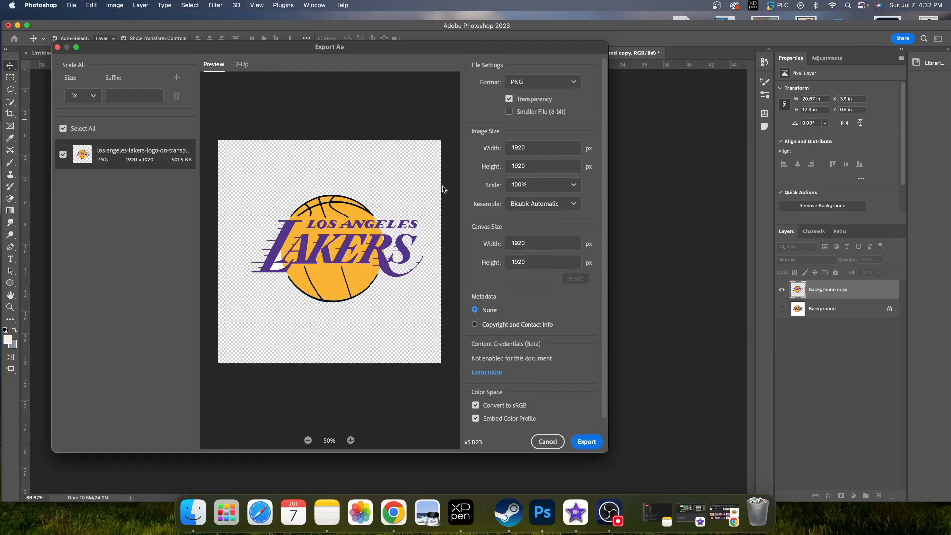
{"action": "mouse_move", "coordinate": [409, 214]}
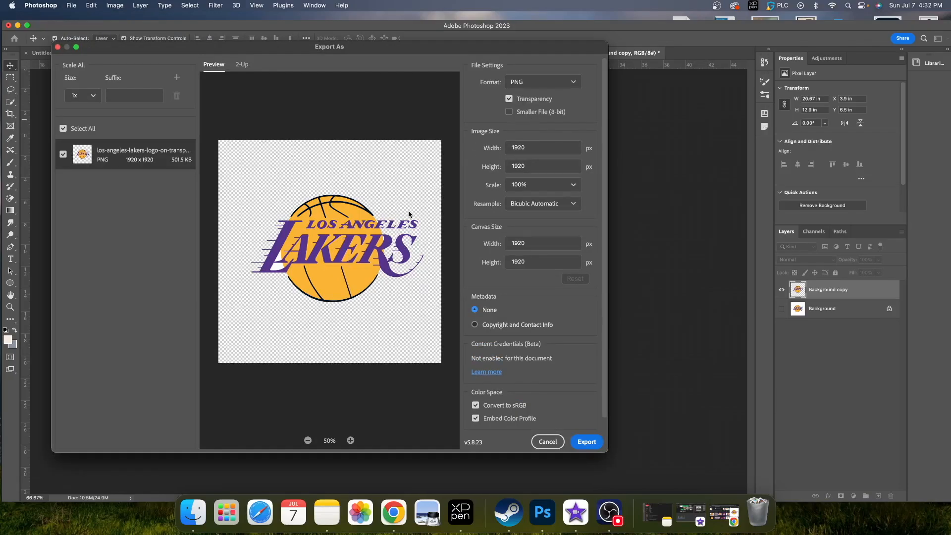